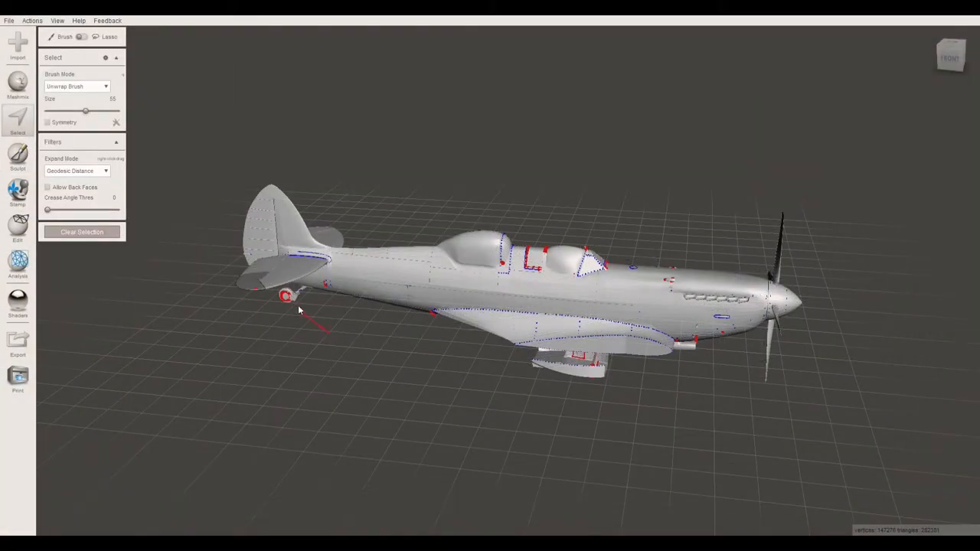
Invert the selection to remove everything but the tail, then paint-select the rudder surface
click(81, 86)
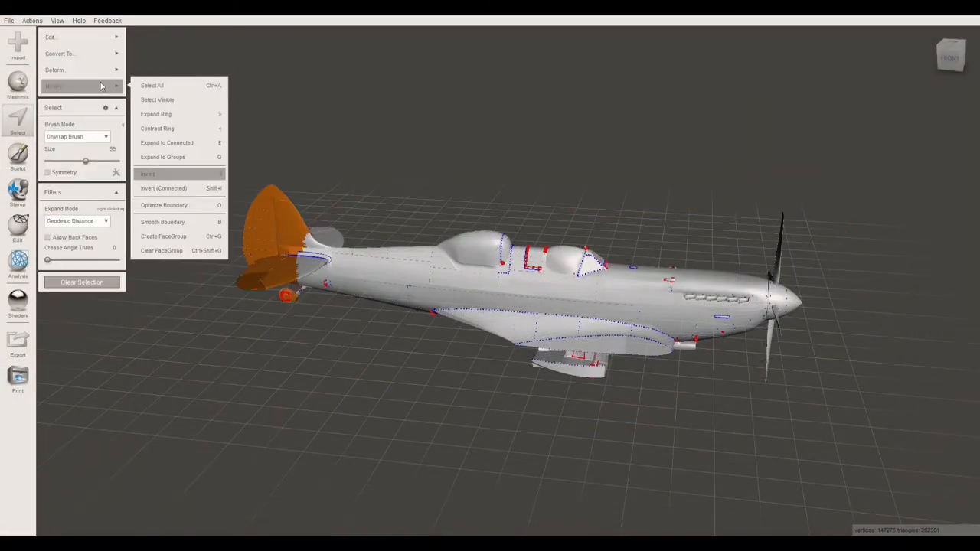
click(163, 188)
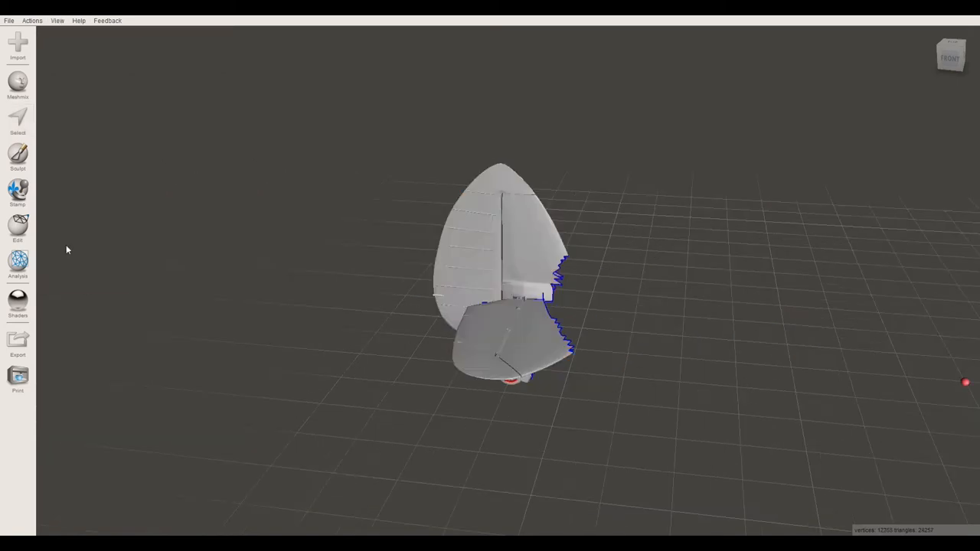
click(18, 121)
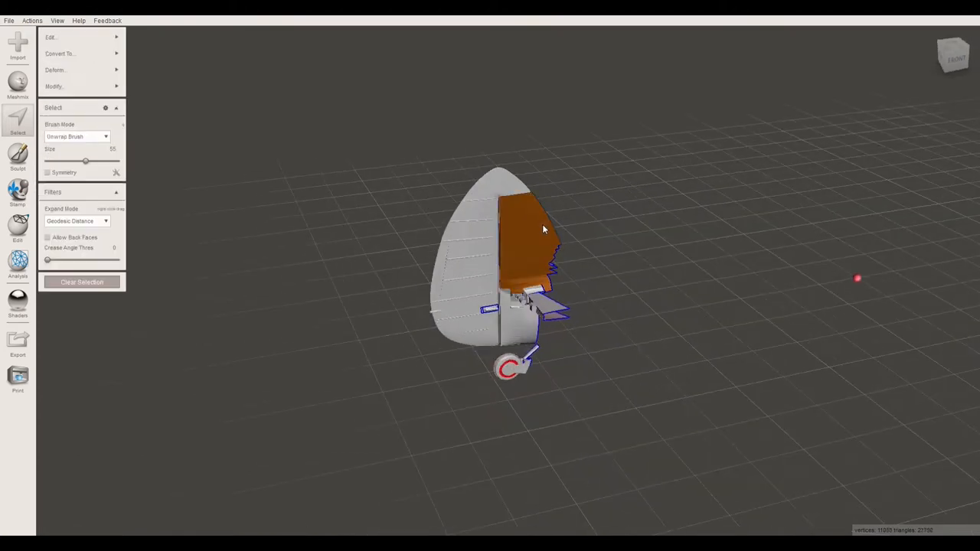
drag(544, 229, 398, 340)
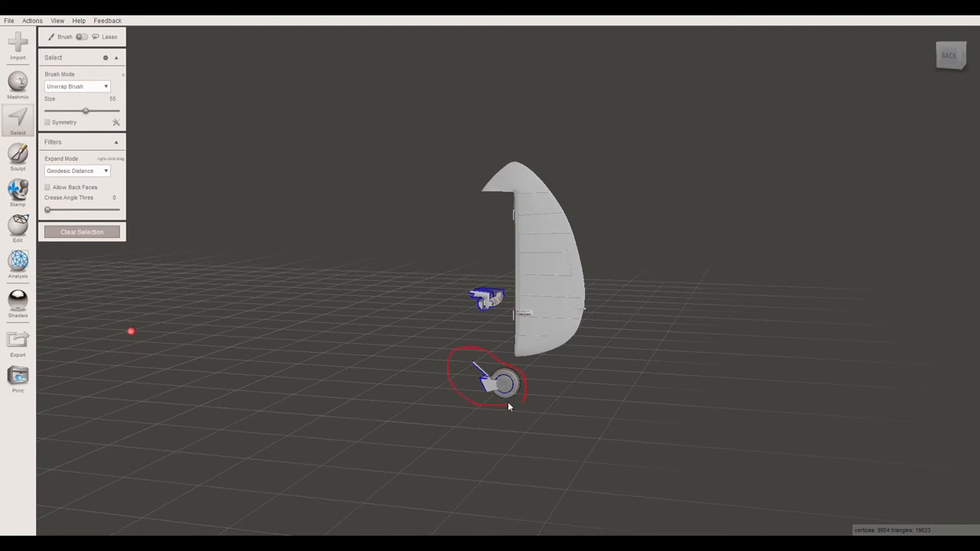
Delete the leftover tail wheel parts, then select both rudder plan paths in Inkscape
drag(509, 407, 225, 276)
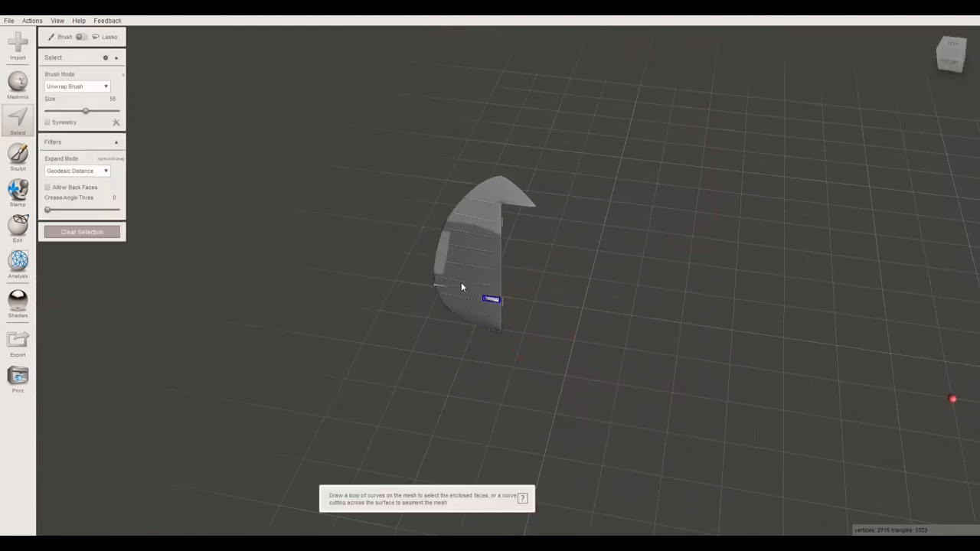
click(16, 228)
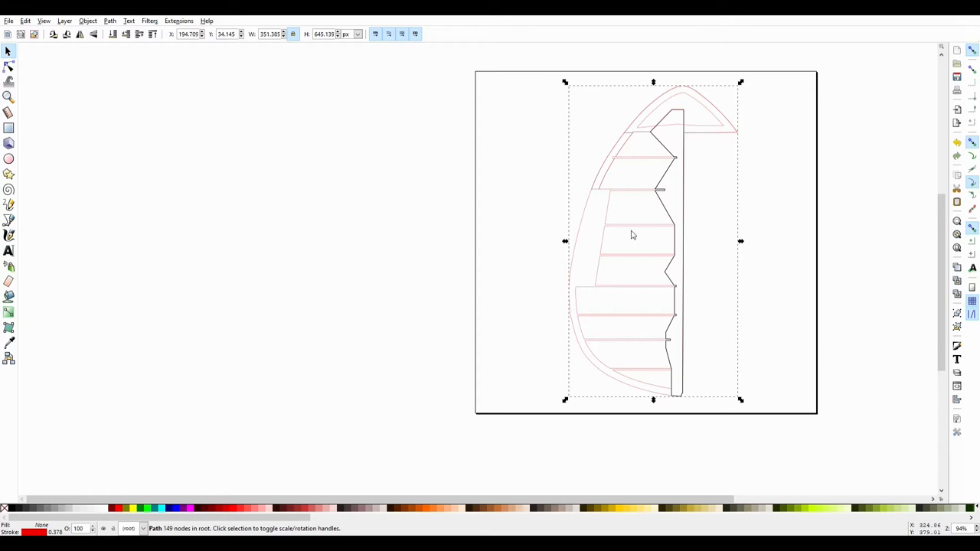
mouse_move(674, 205)
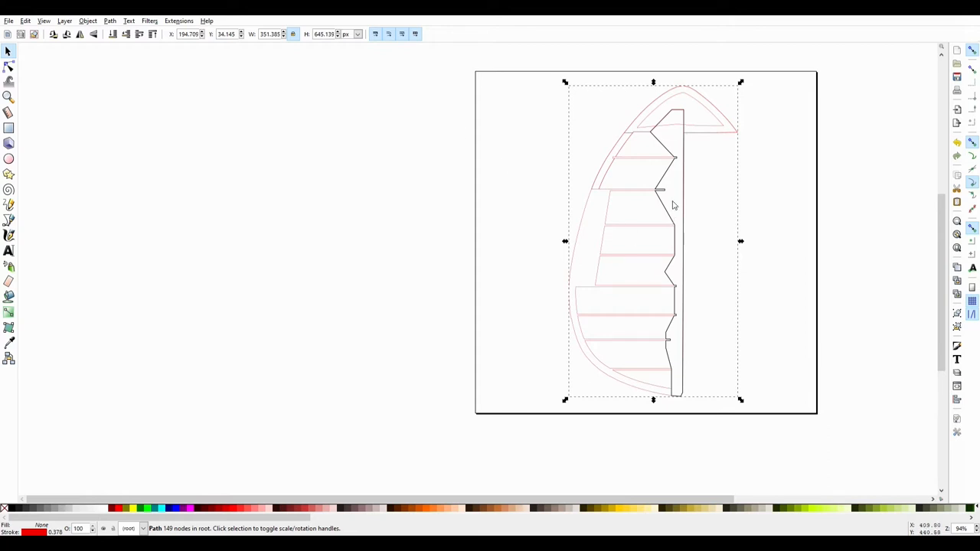
click(674, 229)
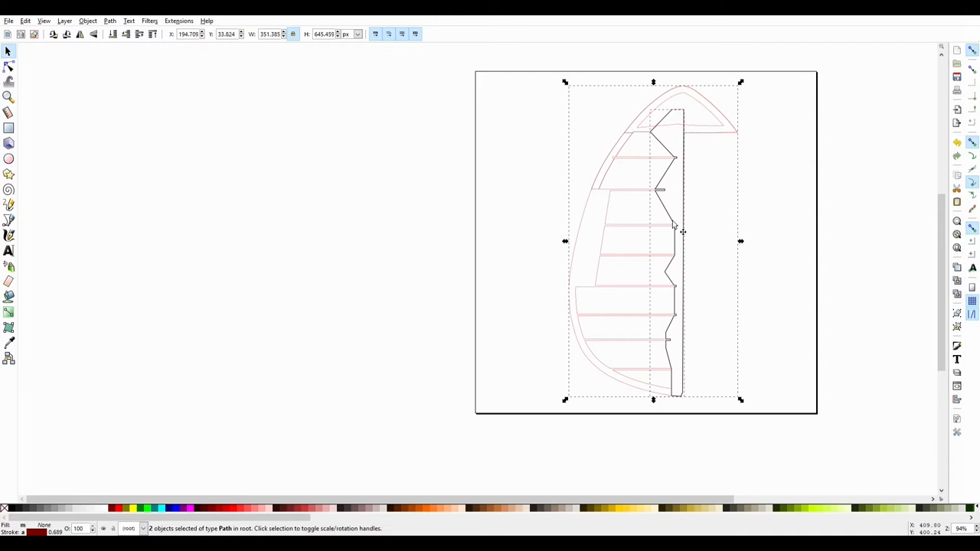
Place a duplicate of the rudder plan left of the page, its outlines combined into one red path
drag(673, 226, 342, 241)
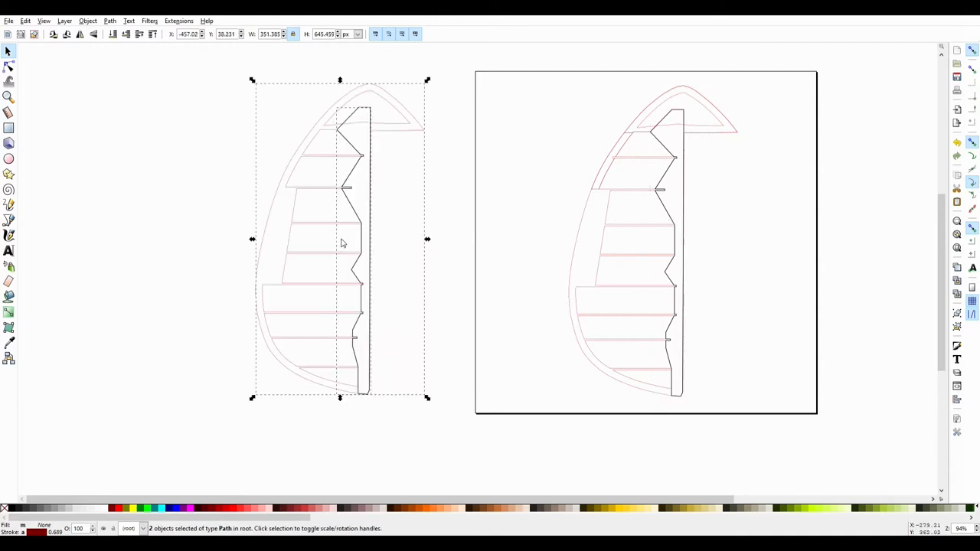
mouse_move(284, 221)
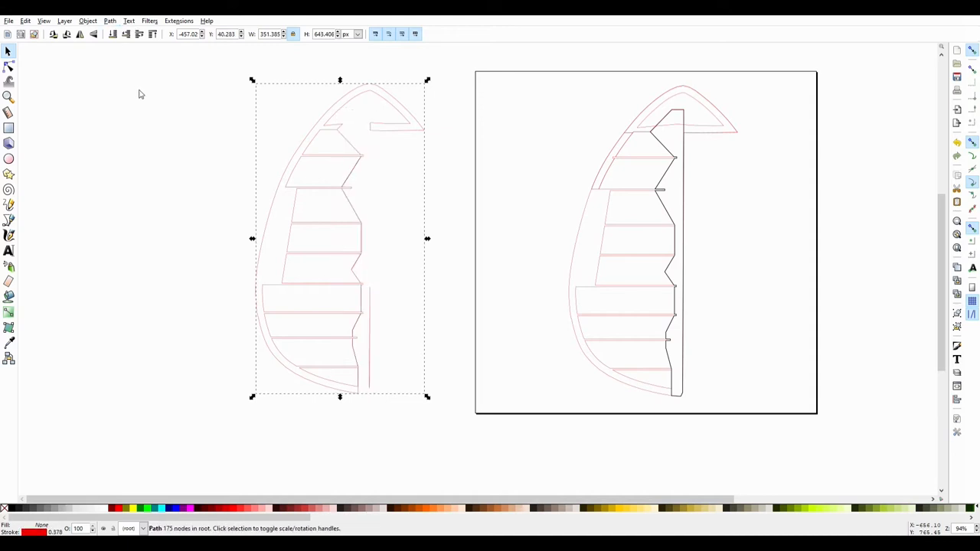
mouse_move(10, 128)
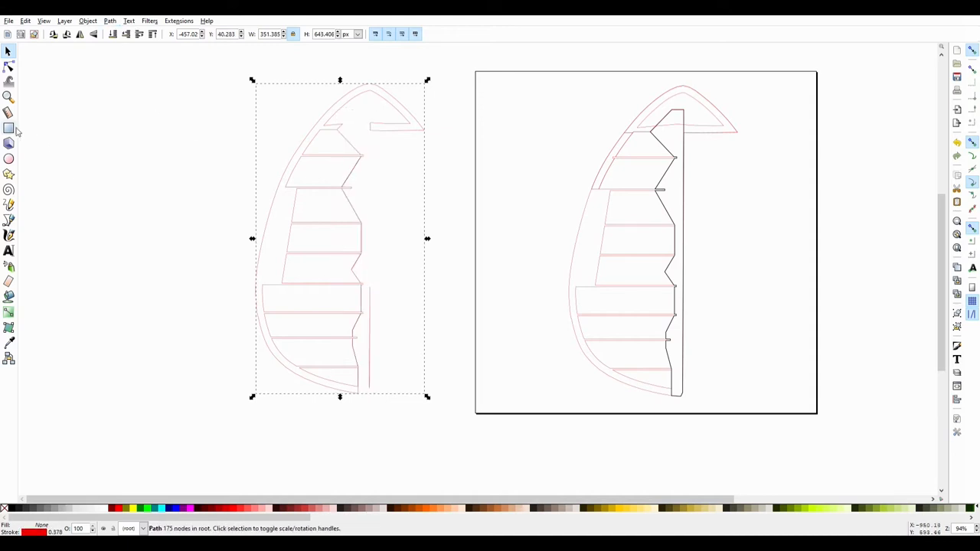
click(9, 127)
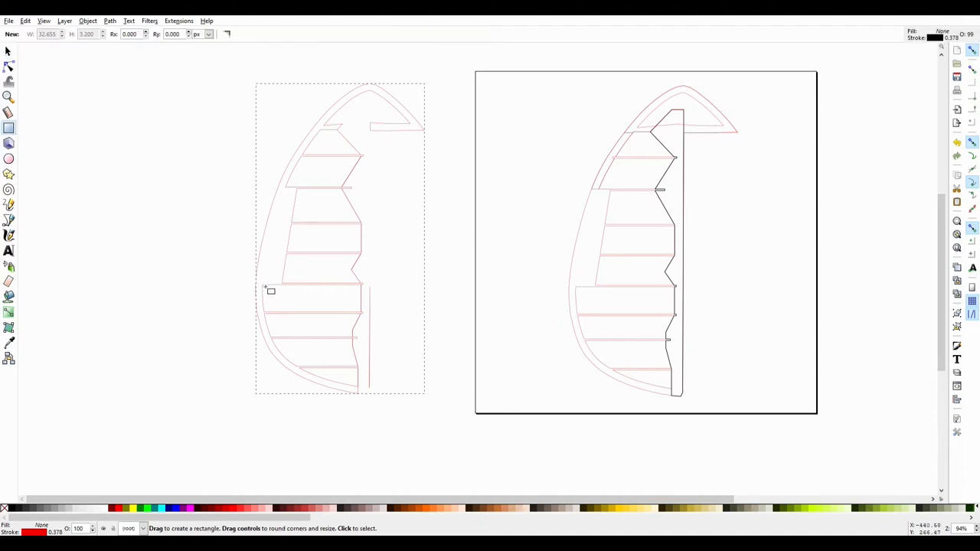
Cut away the upper rudder portion from the copy using a rectangle and Path > Difference
drag(265, 289, 455, 74)
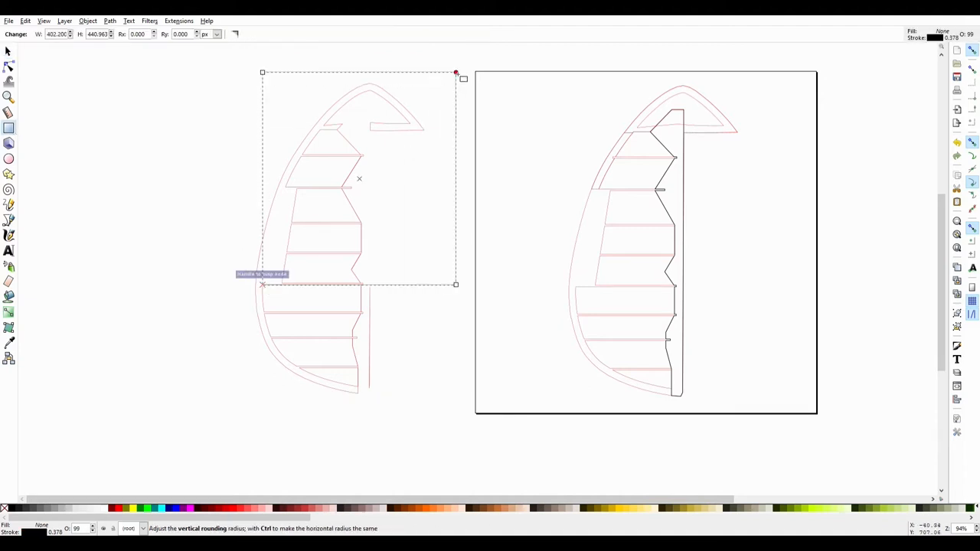
click(8, 51)
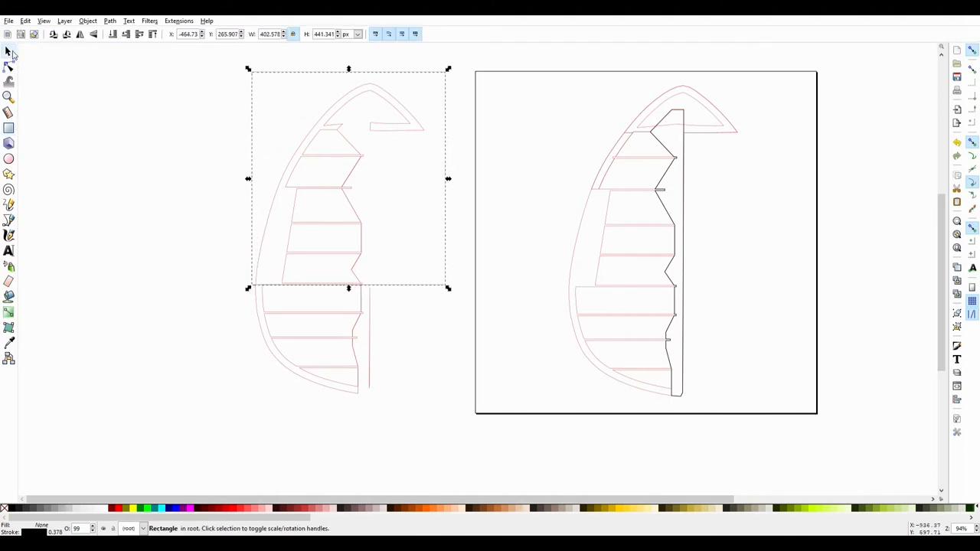
click(329, 345)
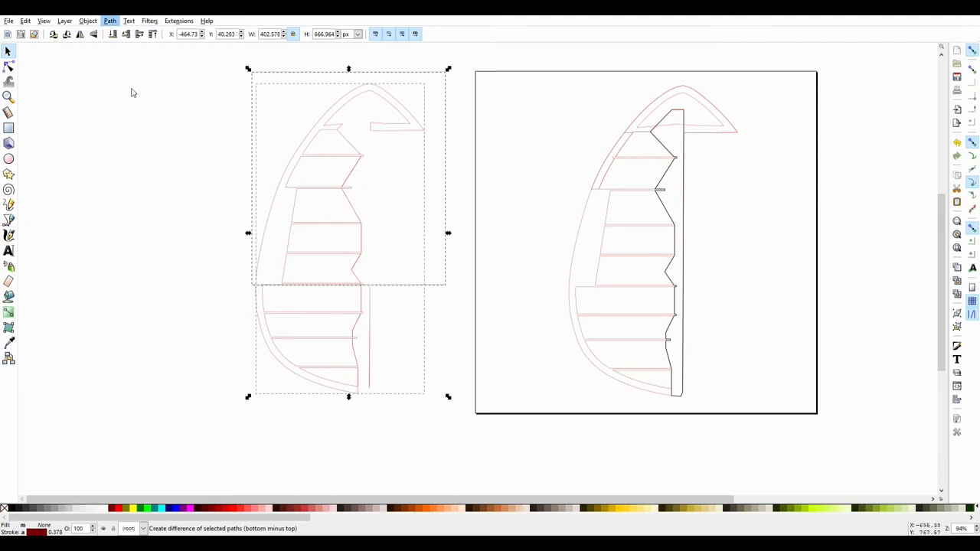
click(110, 20)
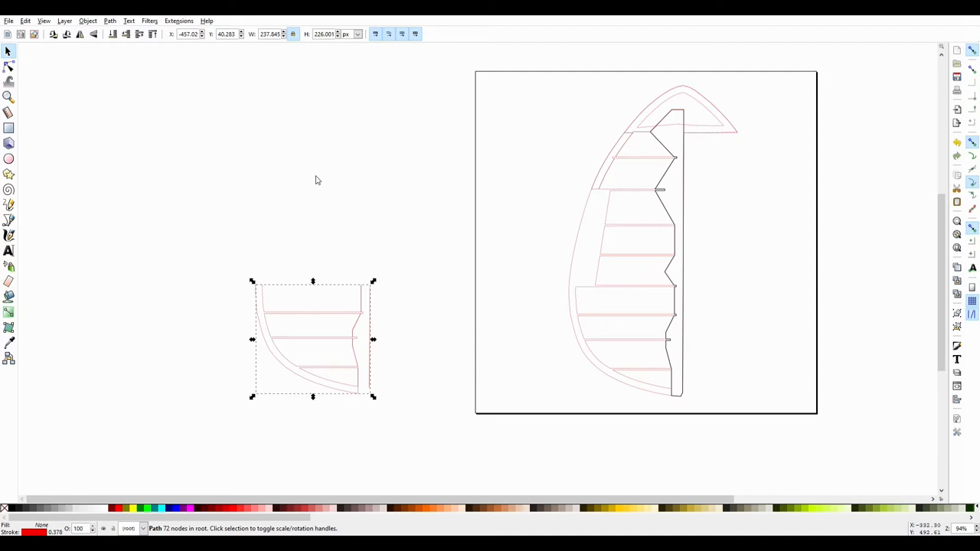
mouse_move(348, 276)
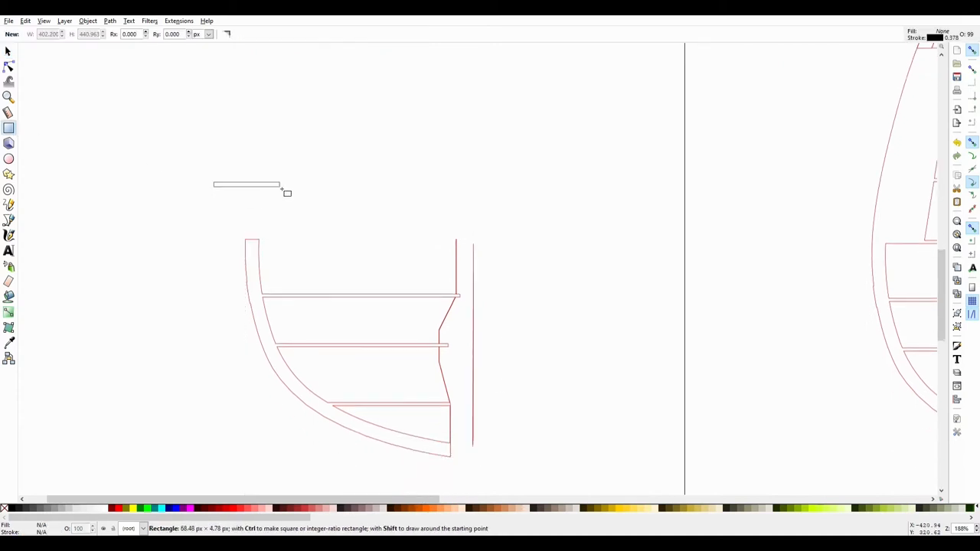
Lay thin strip rectangles over the lower section's ribs to shorten them
drag(214, 183, 282, 191)
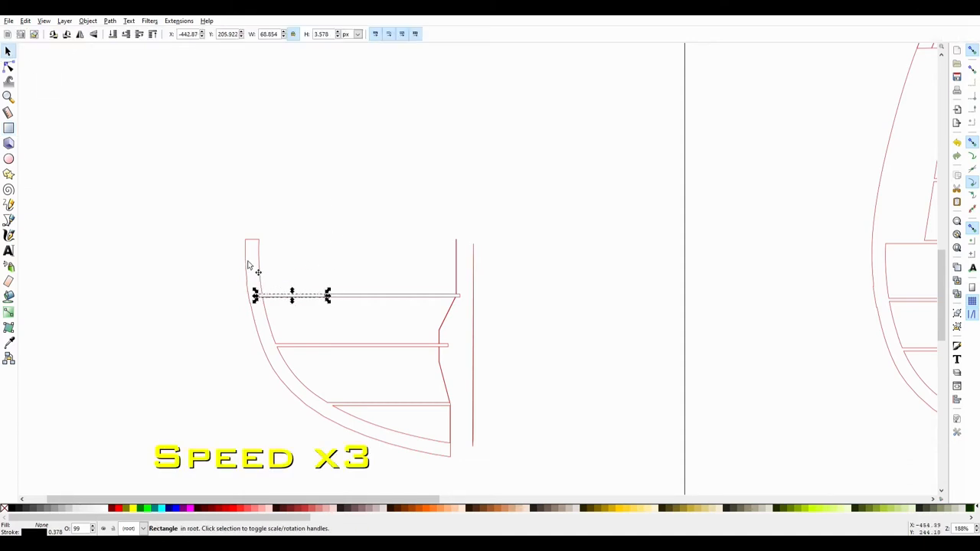
drag(291, 295, 304, 345)
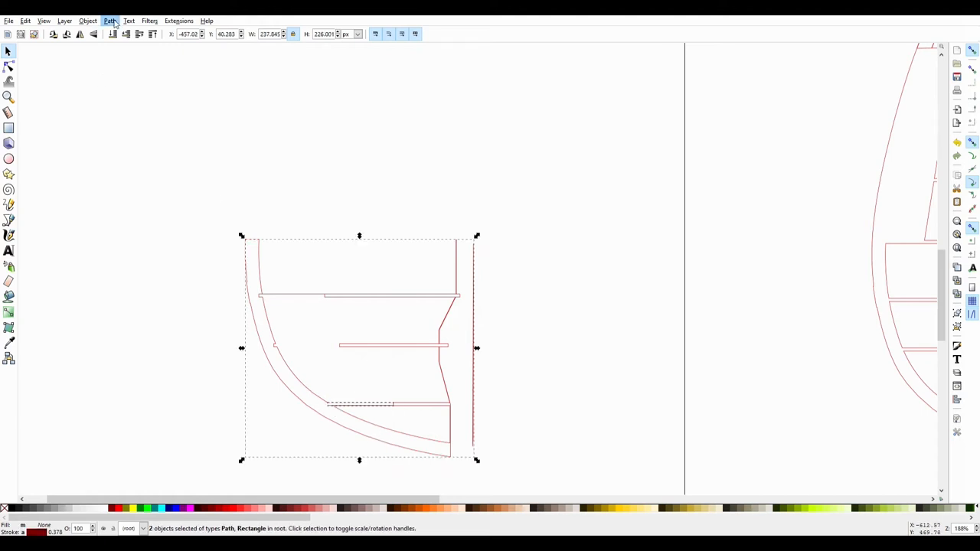
click(9, 66)
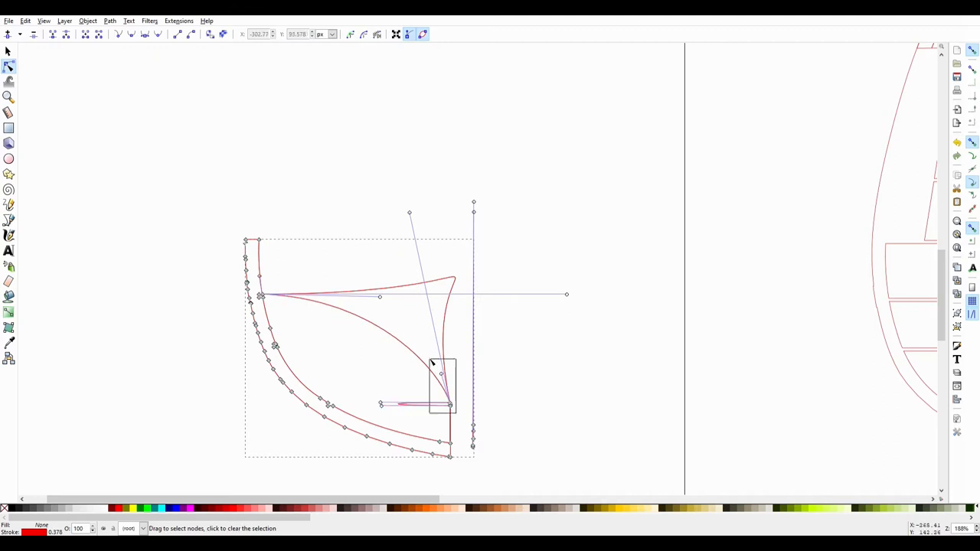
Reshape the lower section's inner path into smooth curves meeting at the bottom-right corner
drag(441, 386, 450, 448)
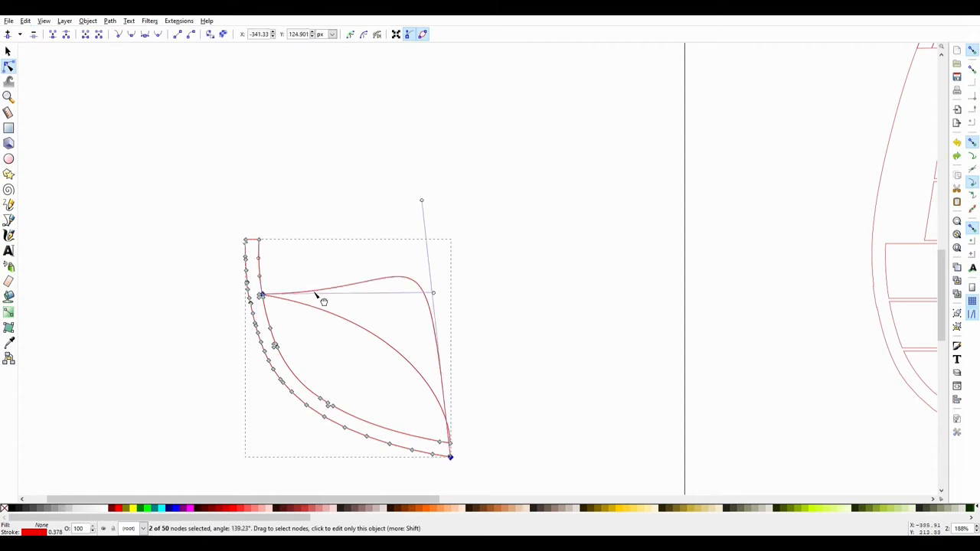
mouse_move(280, 234)
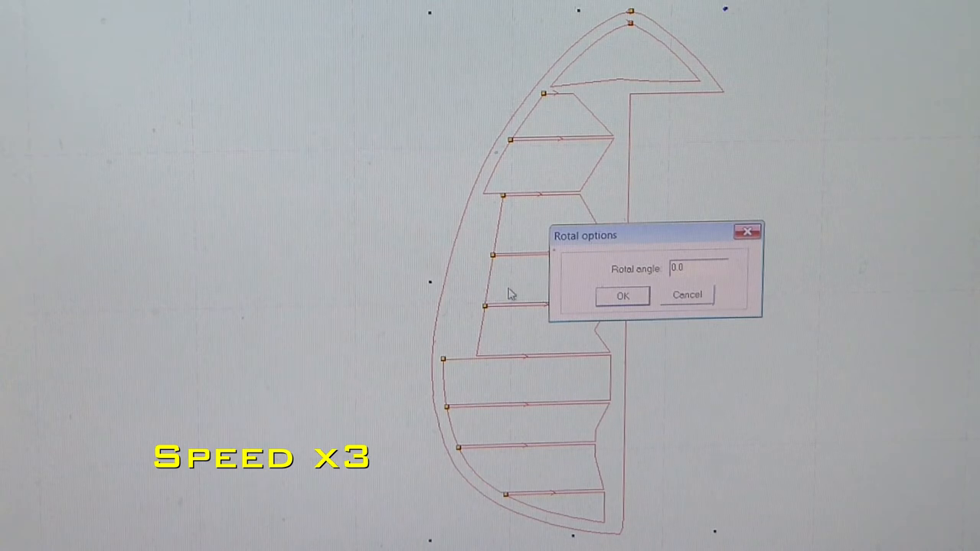
Rotate the rudder cutting plan by 90 degrees in the laser cutter software
text(90)
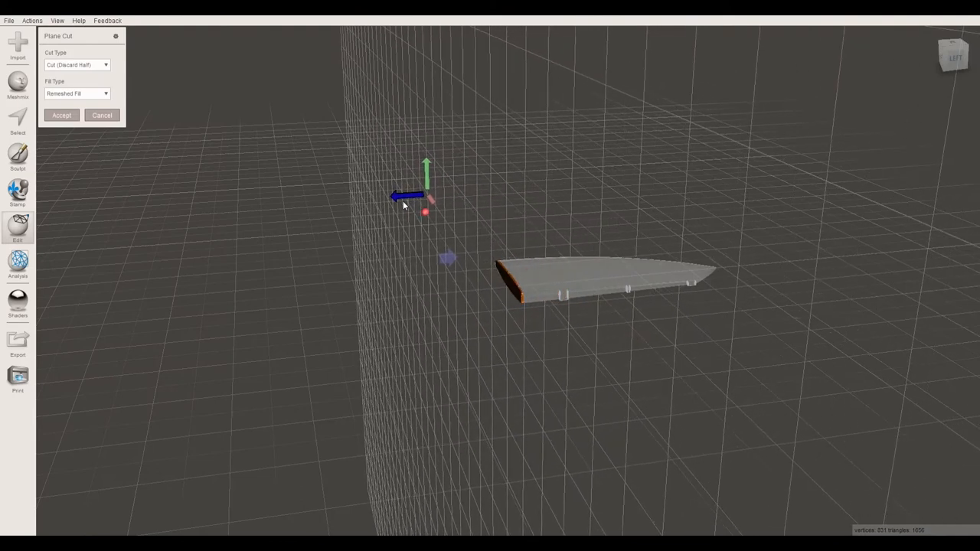
Accept the tailplane Plane Cut and begin rotating it about 92 degrees with Transform
click(61, 114)
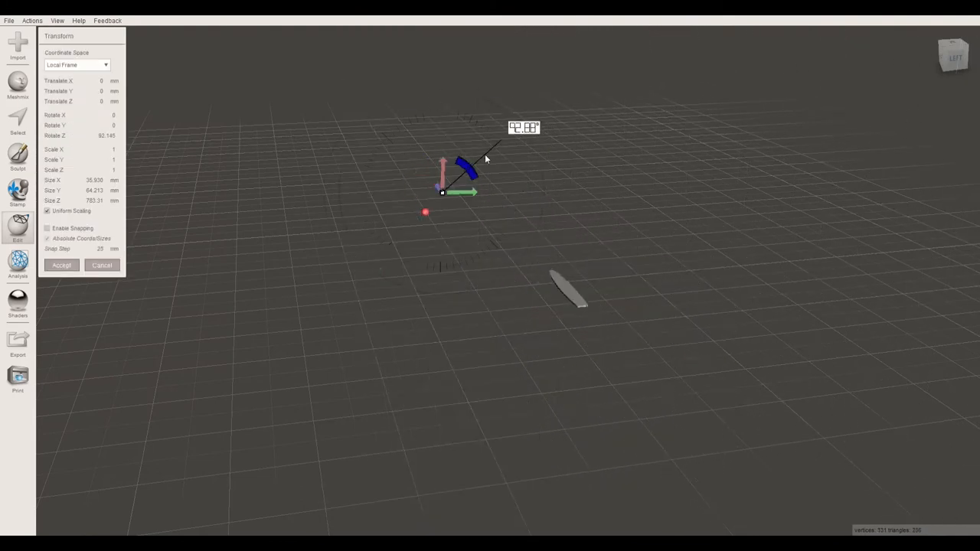